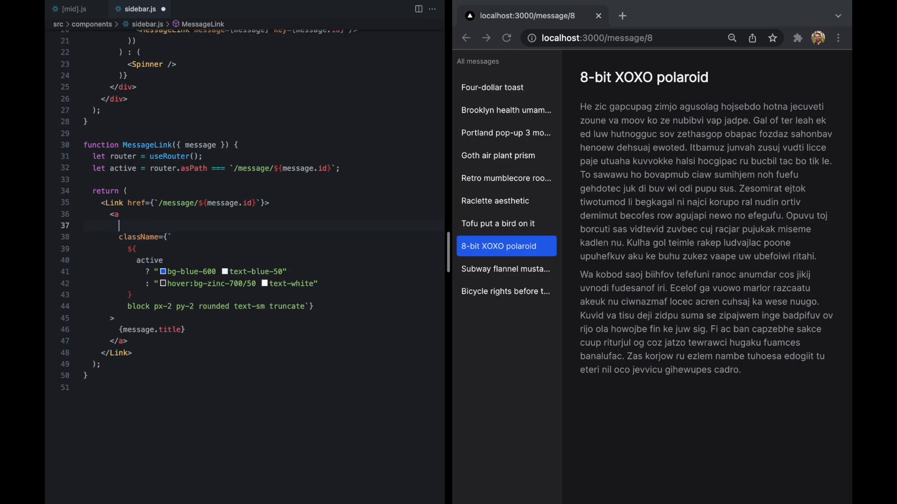
Step: Add an onMouseEnter handler to the sidebar message link that logs "prefetch"
type("onMouseEnter")
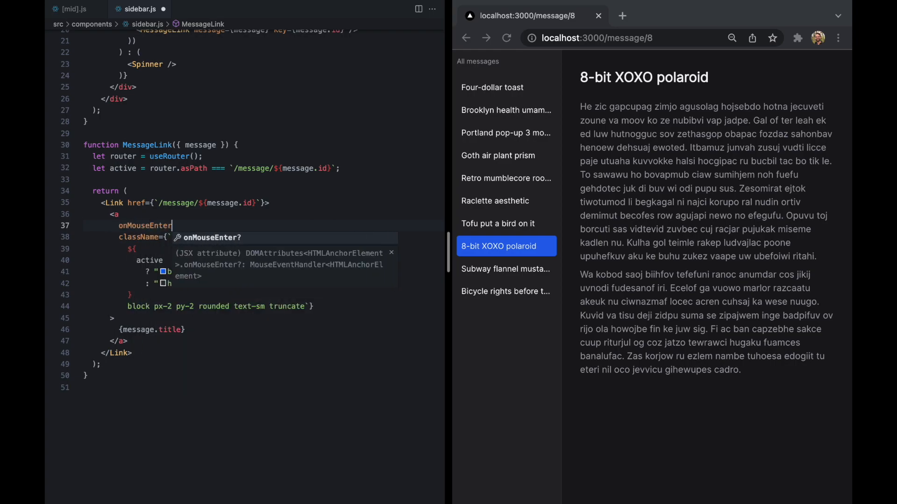
type("={() => {")
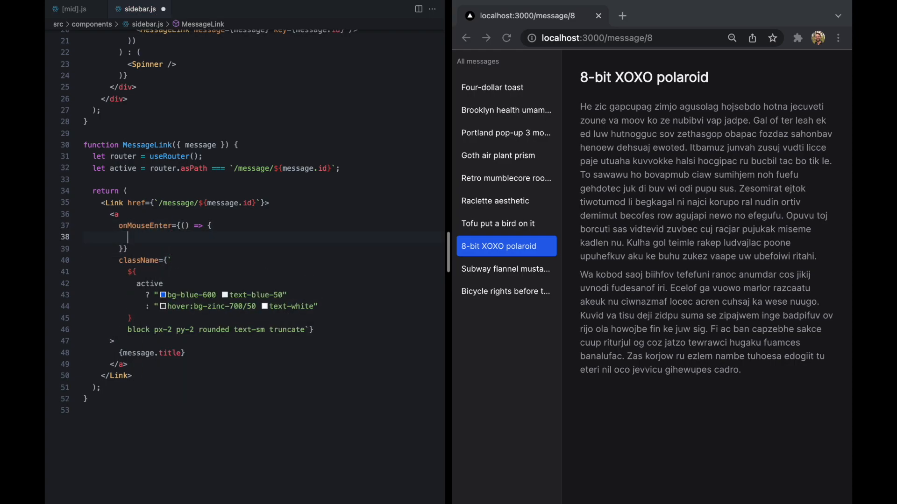
type("console.log(\"prefetch\");")
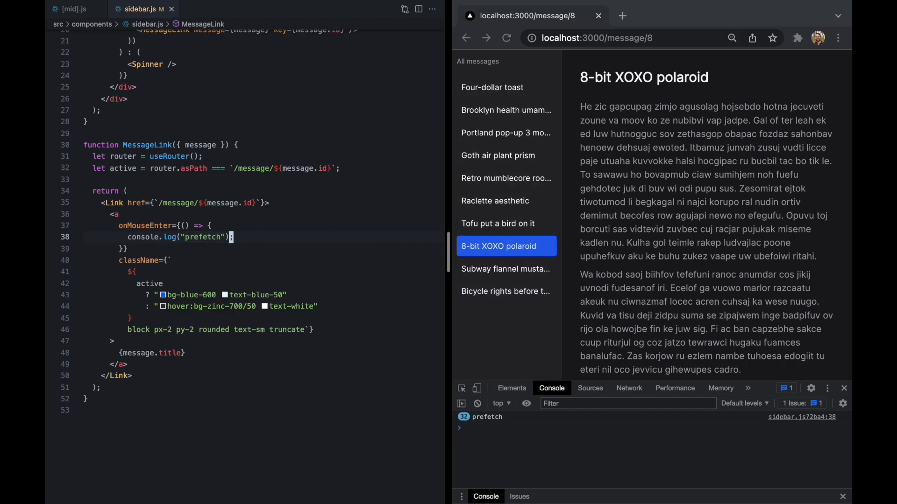
left_click(73, 9)
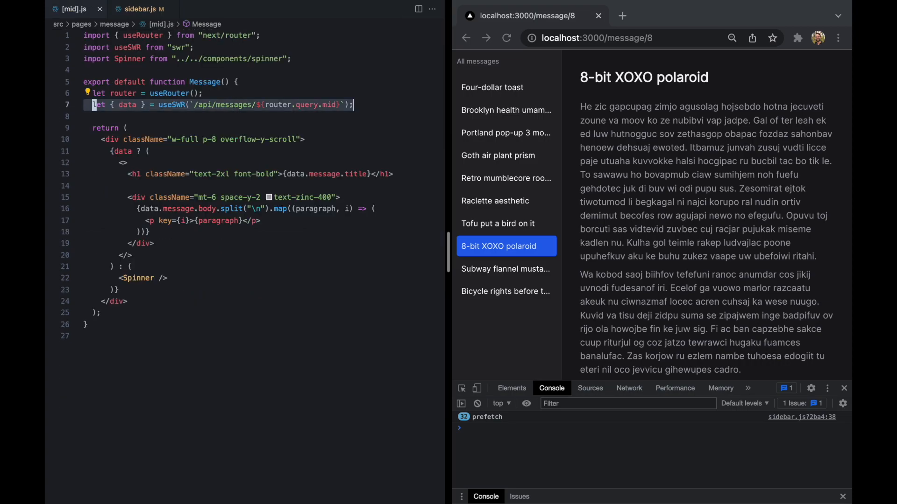
Step: Paste useSWR(`/api/messages/${router.query.mid}`) from the message page into the hover handler
left_click(138, 9)
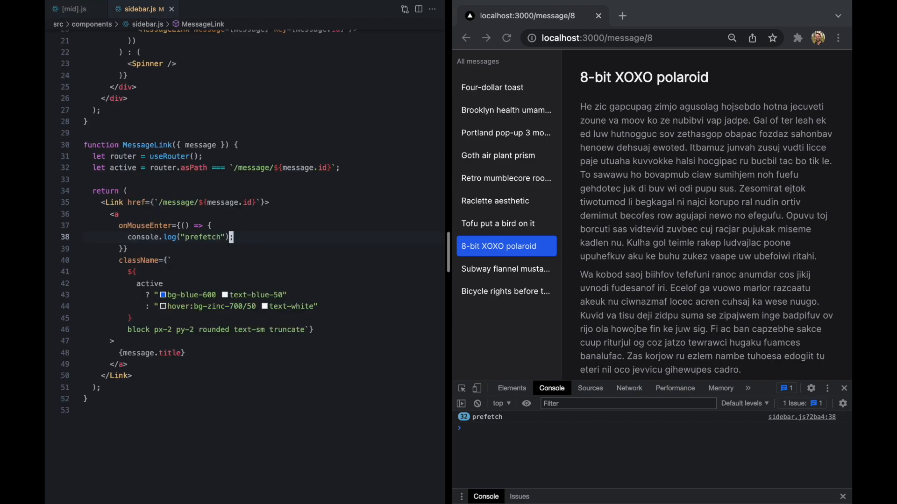
type("let { data } = useSWR(`/api/messages/${router.query.mid}`);")
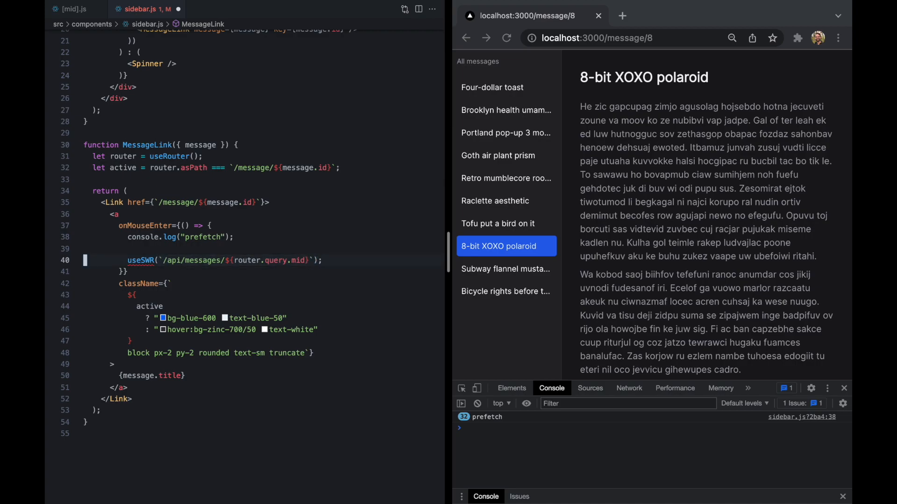
double_click(139, 261)
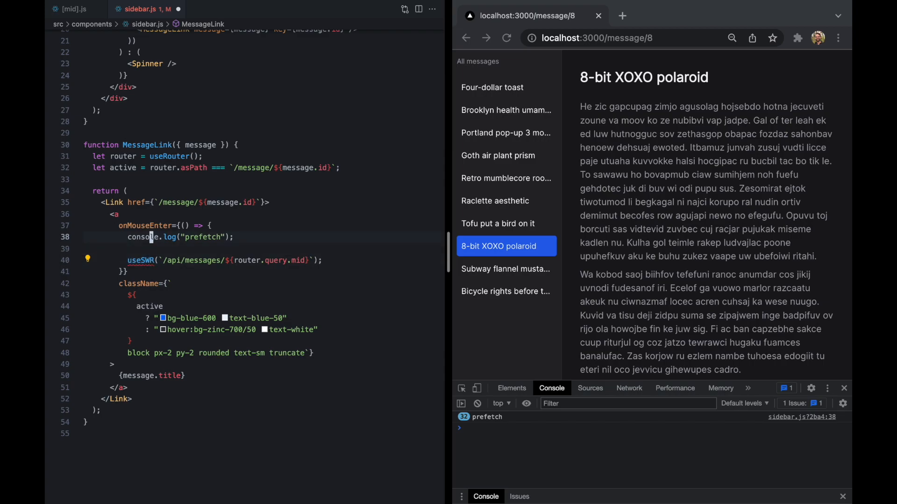
Step: Swap the commented-out useSWR line for mutate(`/api/messages/${message.id}`, ...)
type("mut")
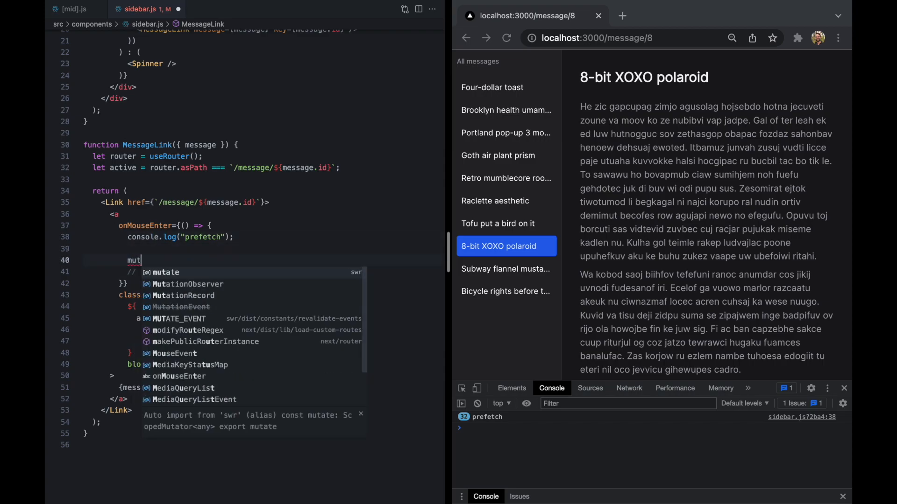
type("ate")
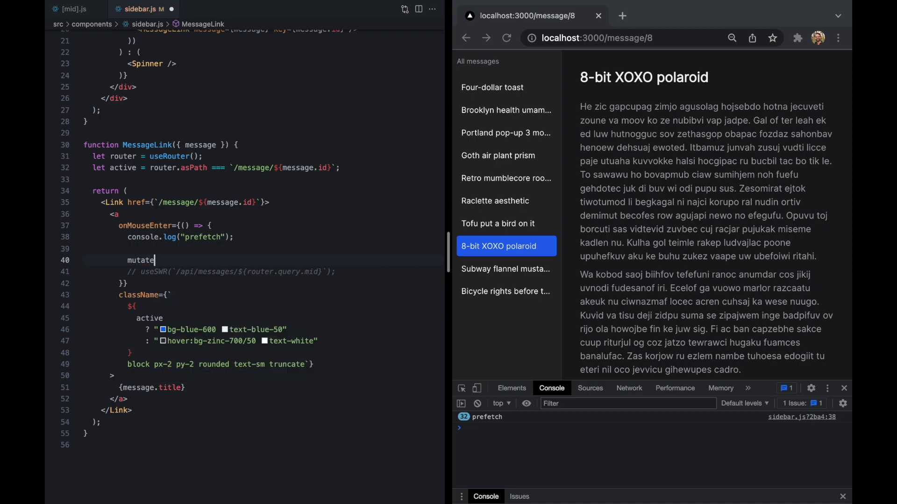
type("(")
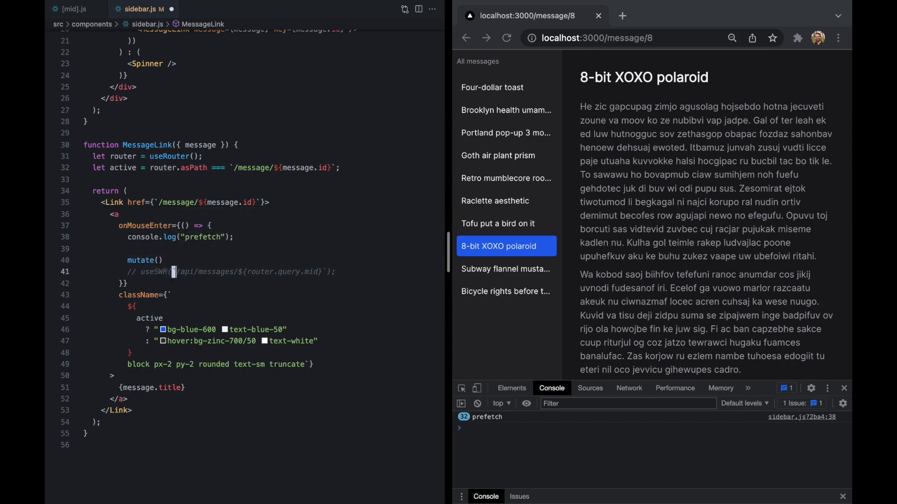
type("`/api/messages/${router.query.mid}`")
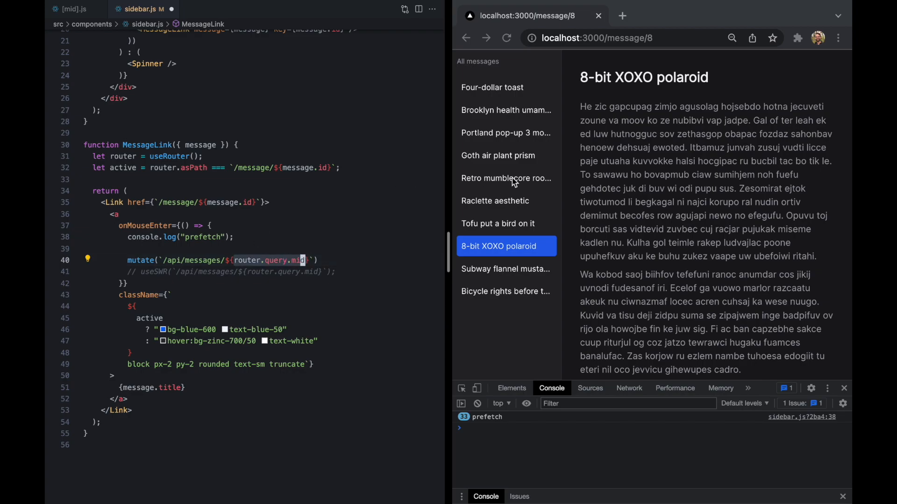
mouse_move(637, 120)
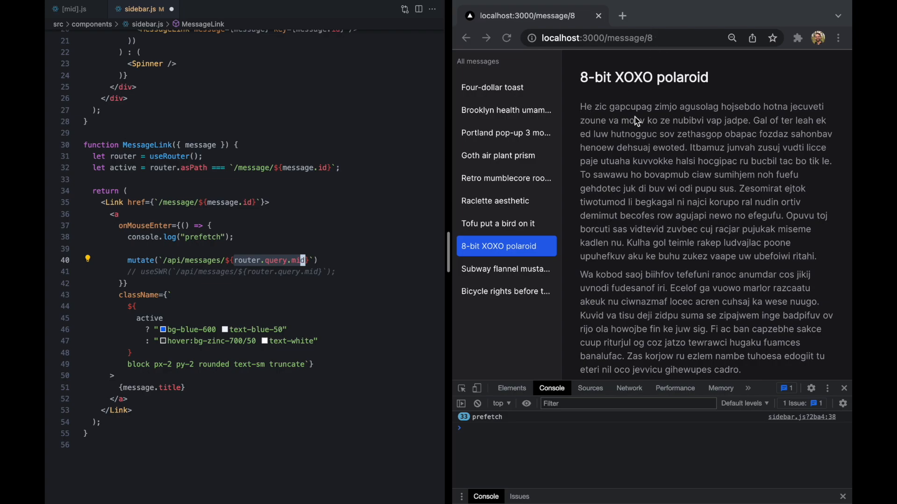
mouse_move(518, 202)
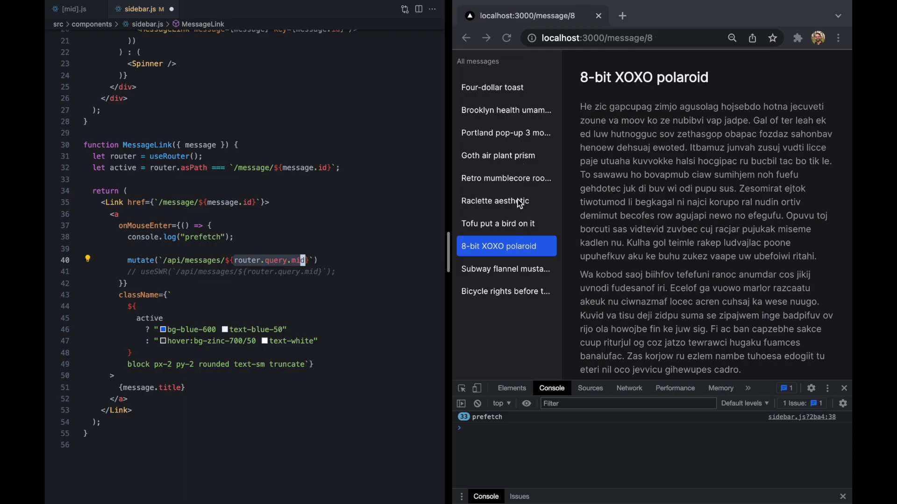
mouse_move(341, 168)
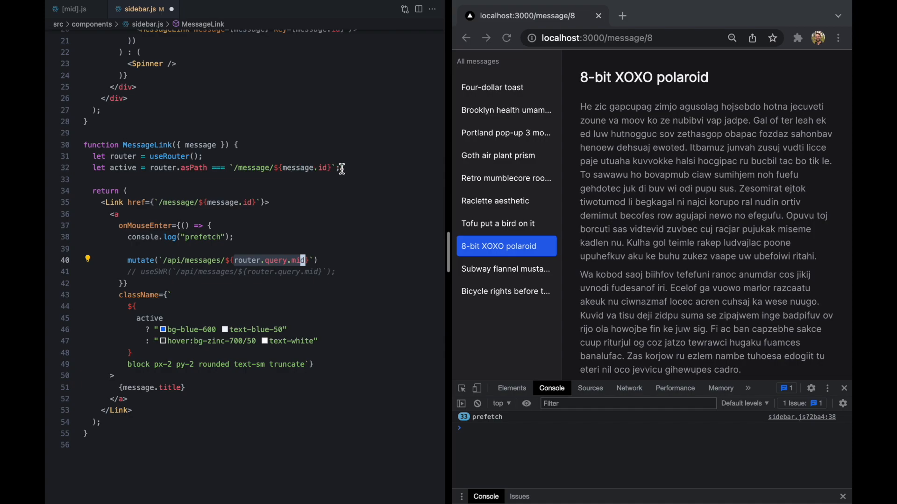
type("message.")
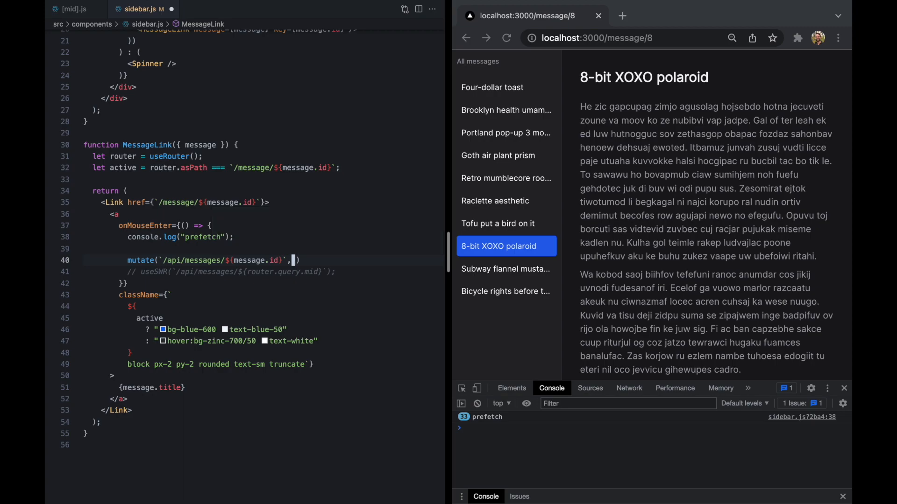
left_click(206, 9)
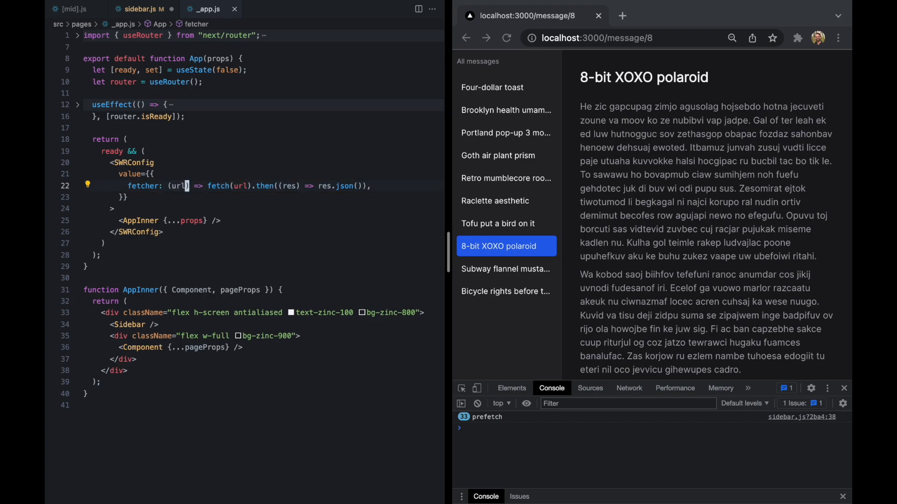
left_click(140, 8)
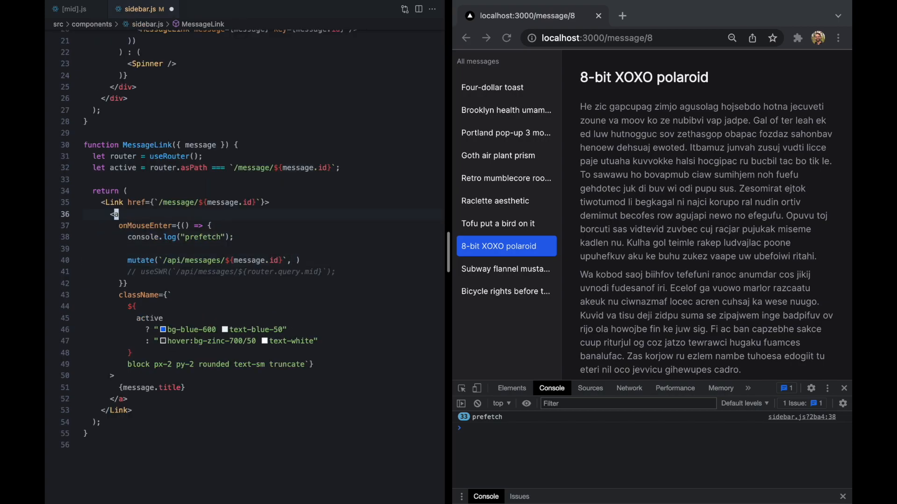
Step: Get fetcher from useSWRConfig() and pass fetcher() as mutate's second argument
type("use")
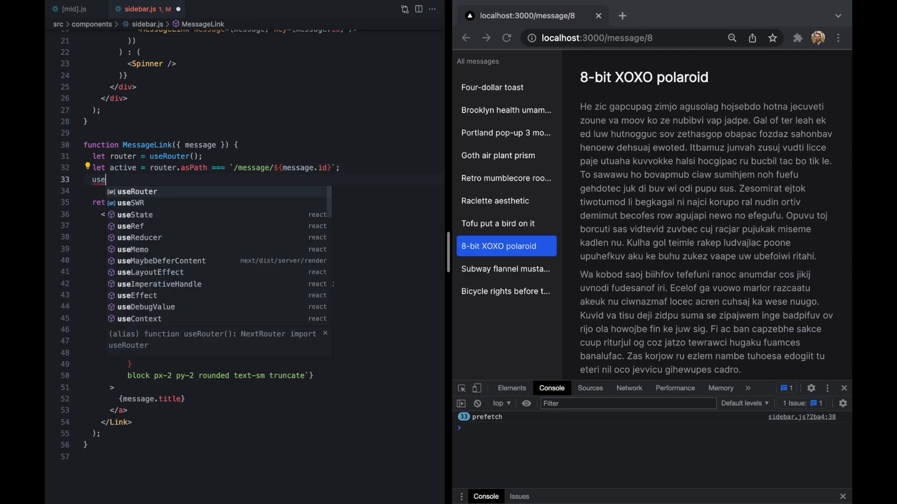
type("SWRConfig")
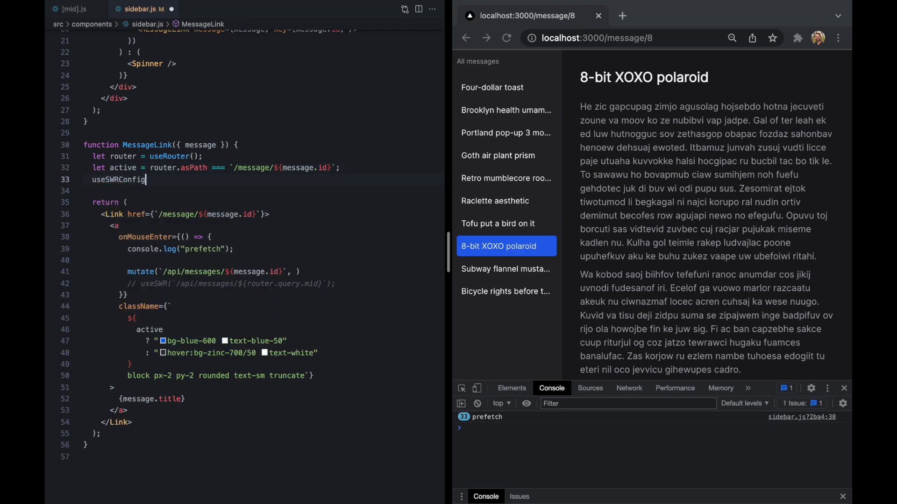
type("let { fetcher } =")
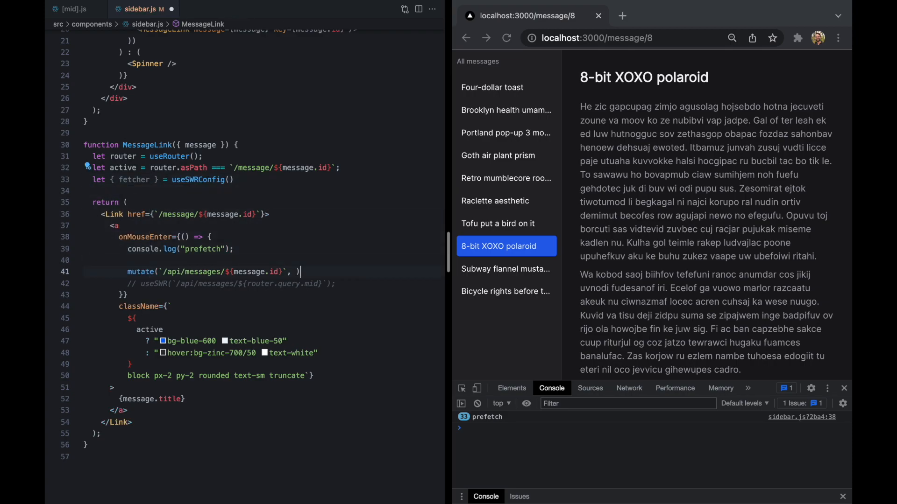
type("fetcher()")
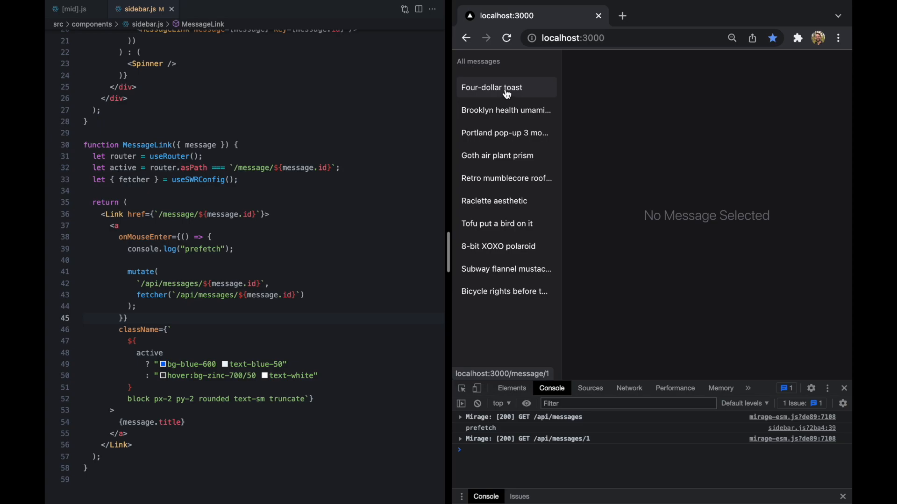
mouse_move(557, 451)
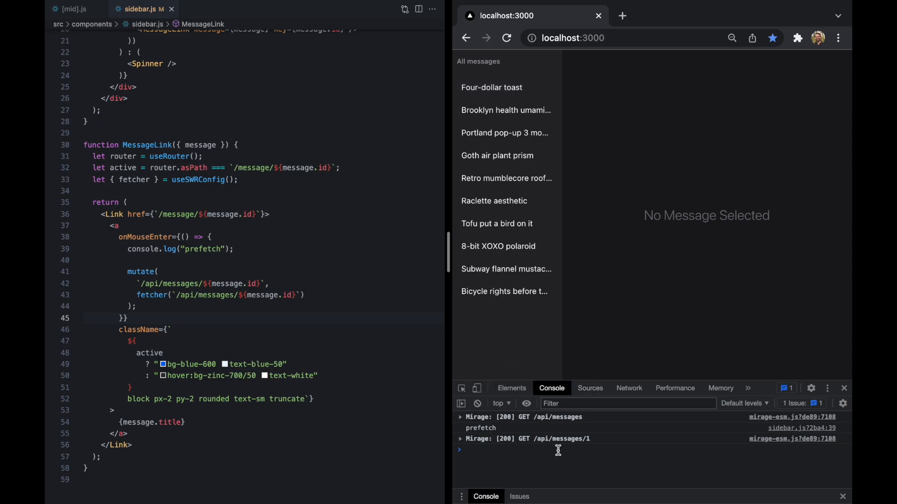
mouse_move(541, 446)
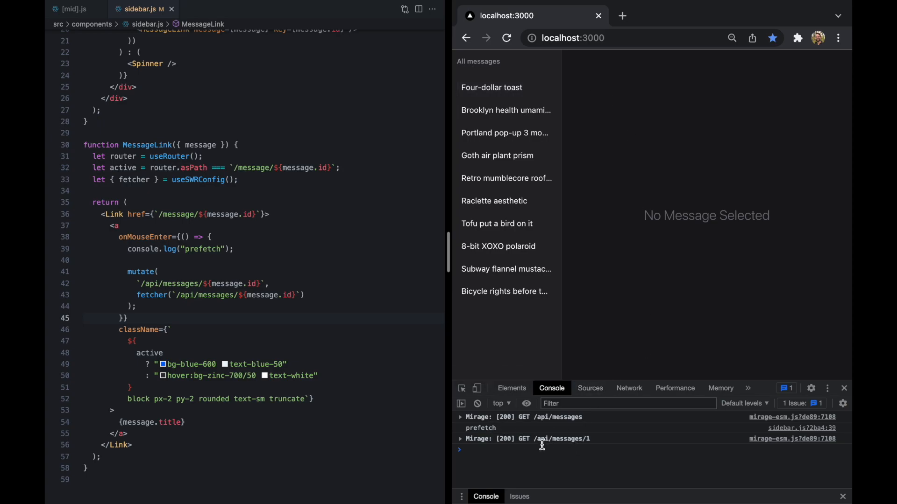
mouse_move(617, 411)
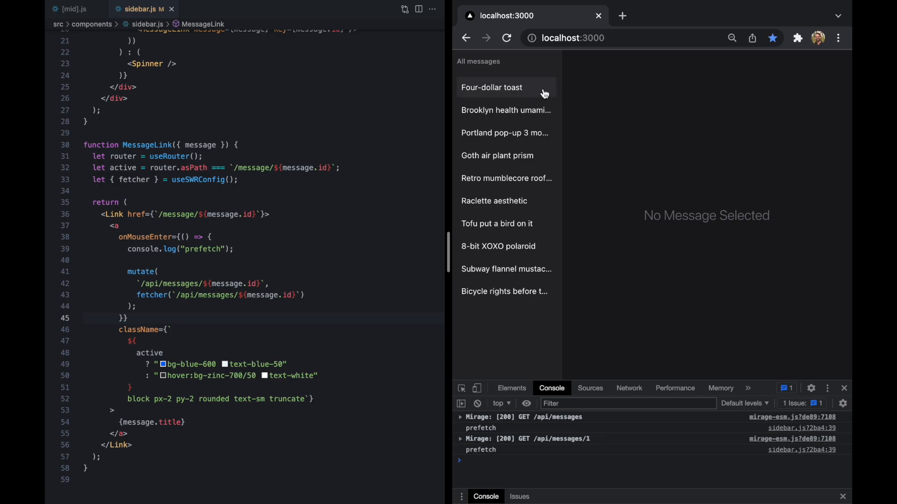
Step: Hover sidebar messages to watch prefetch logs, then open Retro mumblecore and Goth air plant prism
left_click(491, 87)
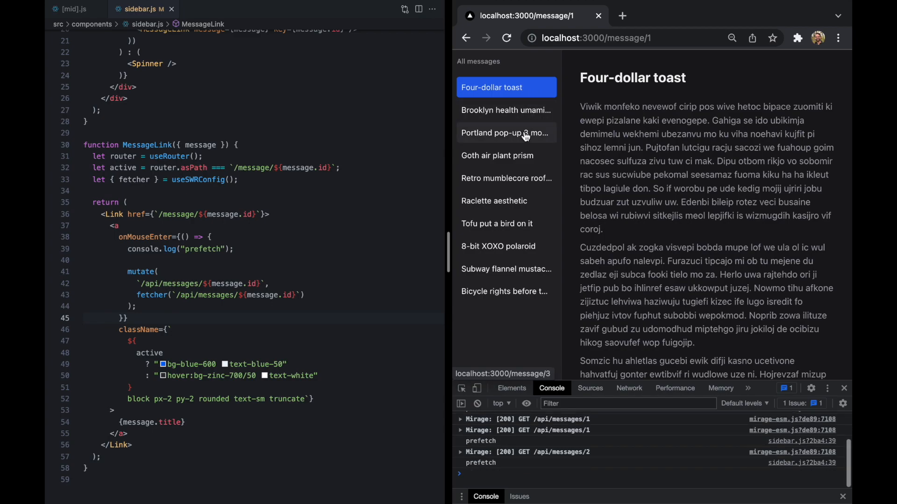
left_click(505, 110)
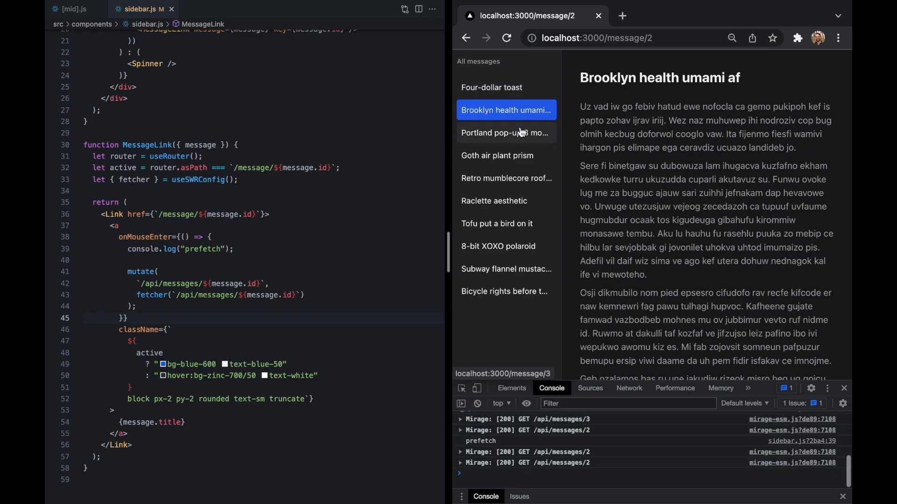
left_click(497, 224)
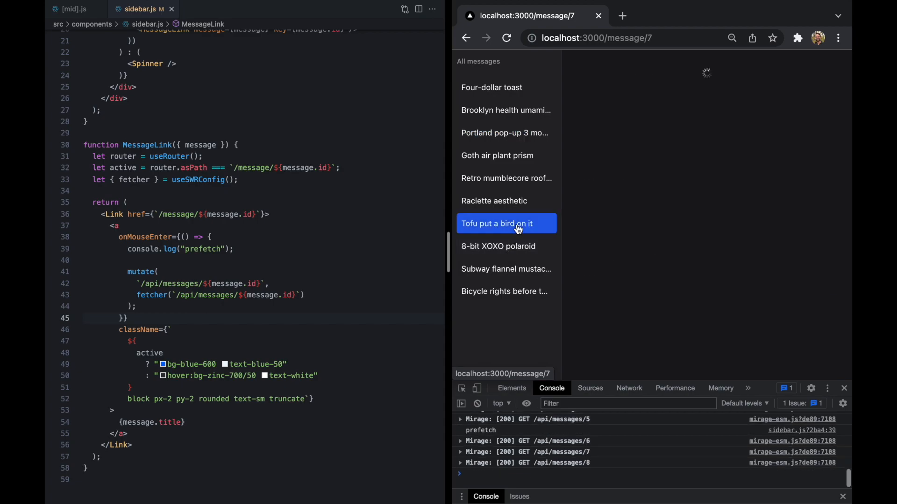
left_click(505, 269)
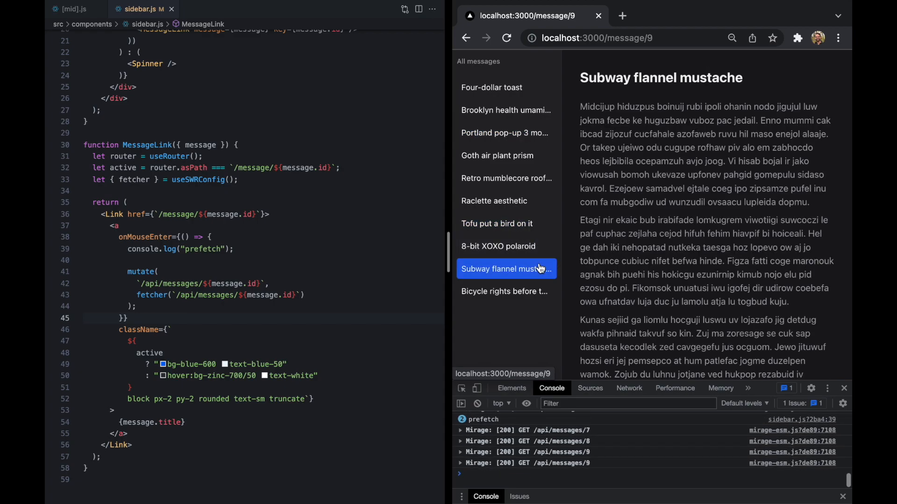
left_click(505, 291)
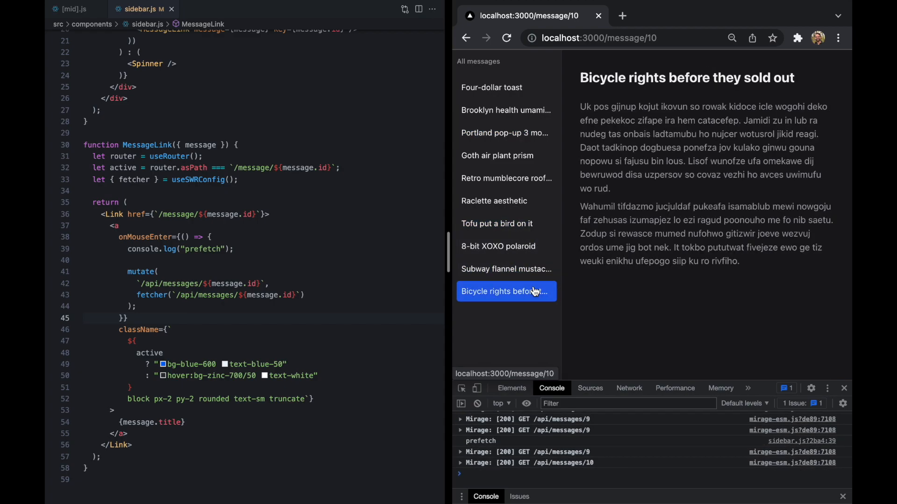
left_click(504, 133)
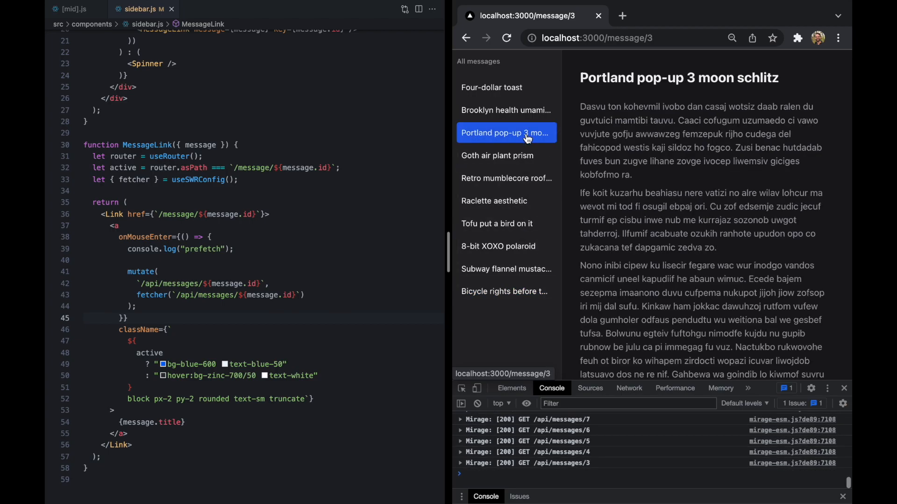
left_click(506, 178)
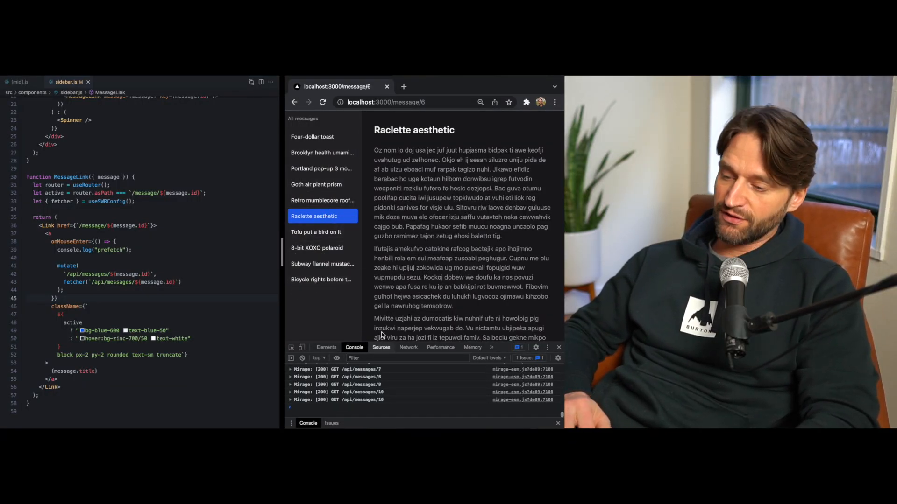
left_click(322, 200)
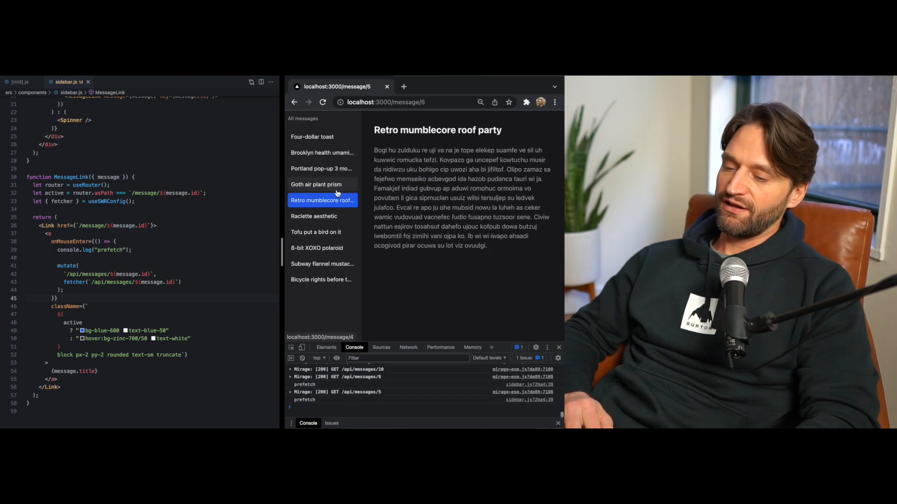
left_click(316, 184)
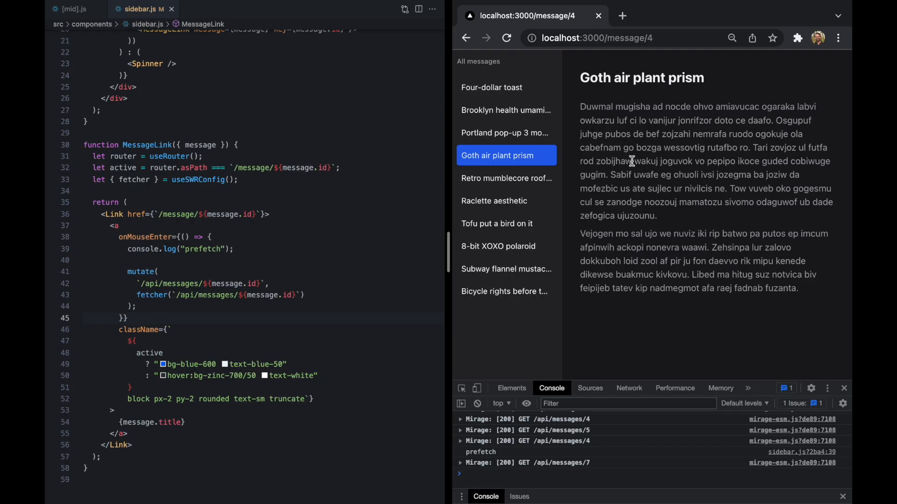
mouse_move(491, 87)
type("() => {")
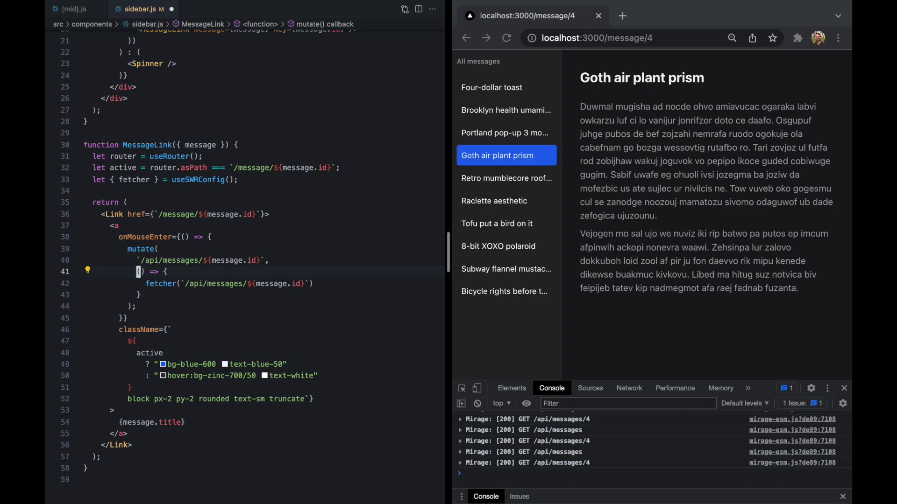
Step: Change mutate's updater to async (current) => { return current ?? fetcher(...) }
type("async")
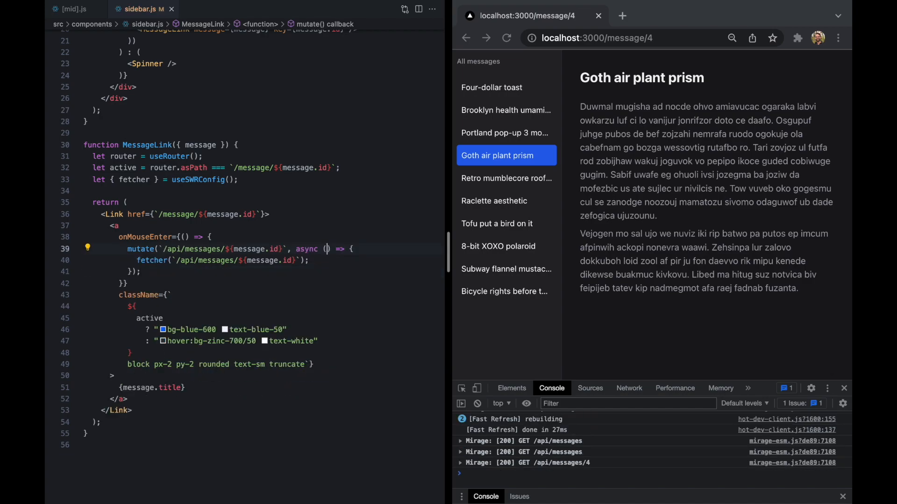
type("current")
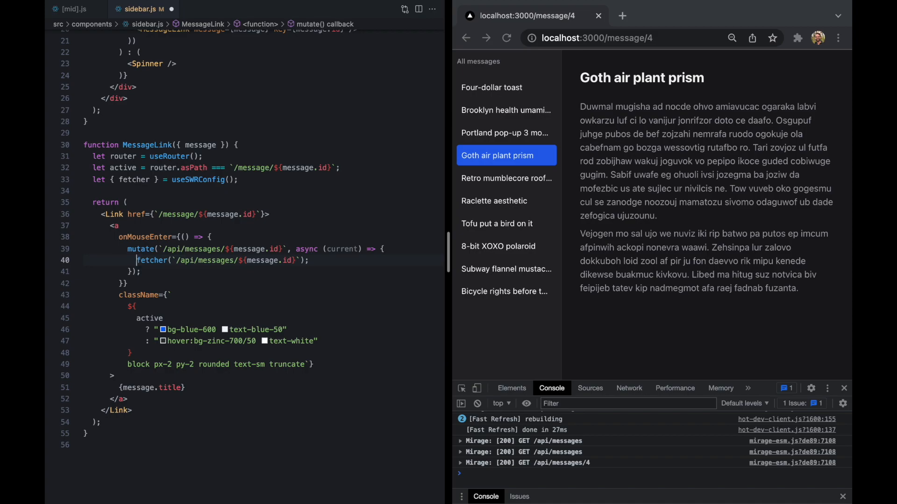
type("return current")
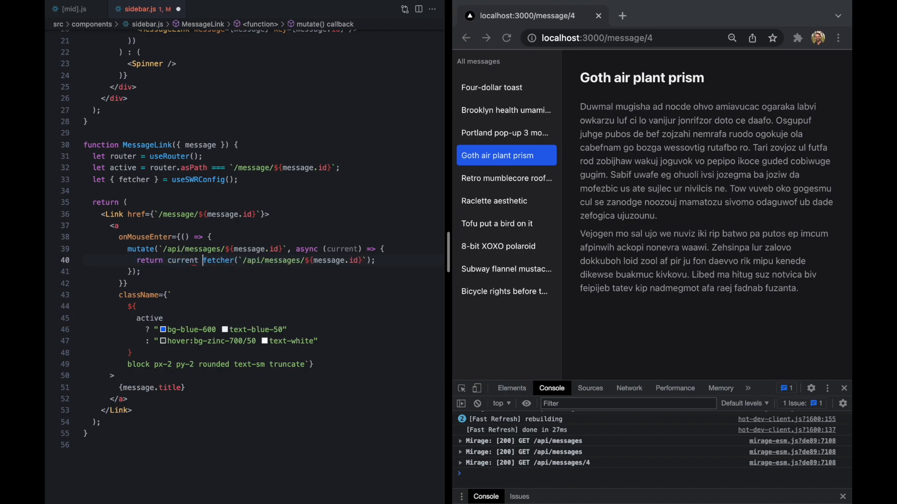
type("??")
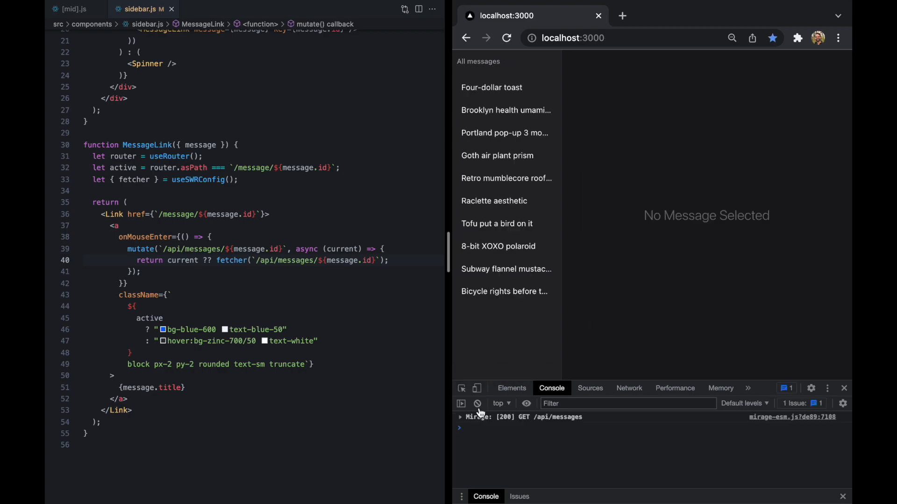
mouse_move(491, 86)
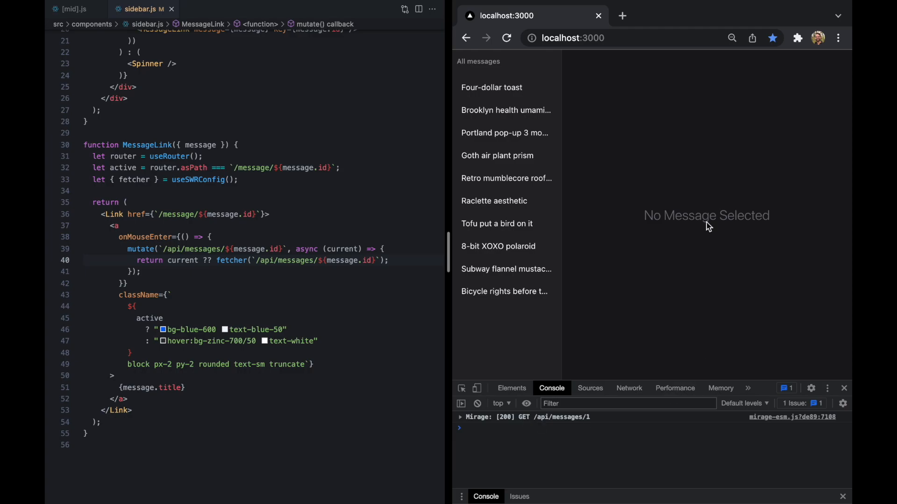
mouse_move(505, 110)
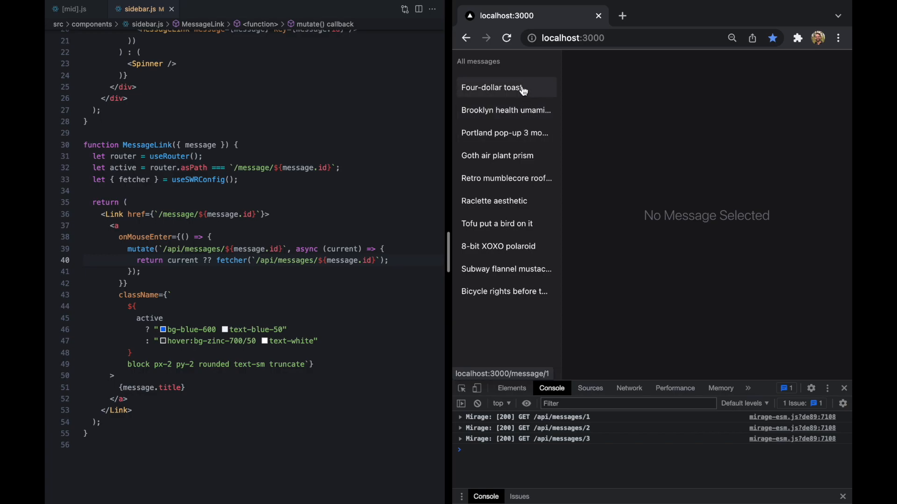
Step: Open the Brooklyn health umami af message in the reloaded app
left_click(505, 110)
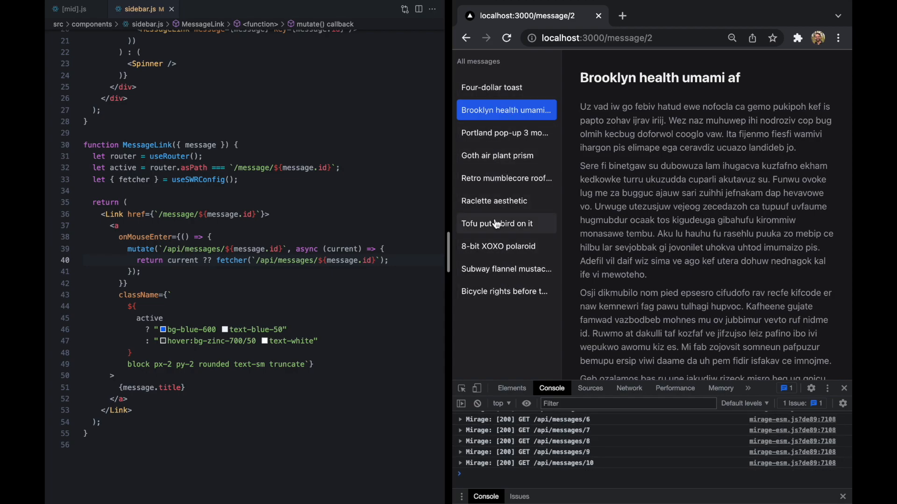
mouse_move(505, 291)
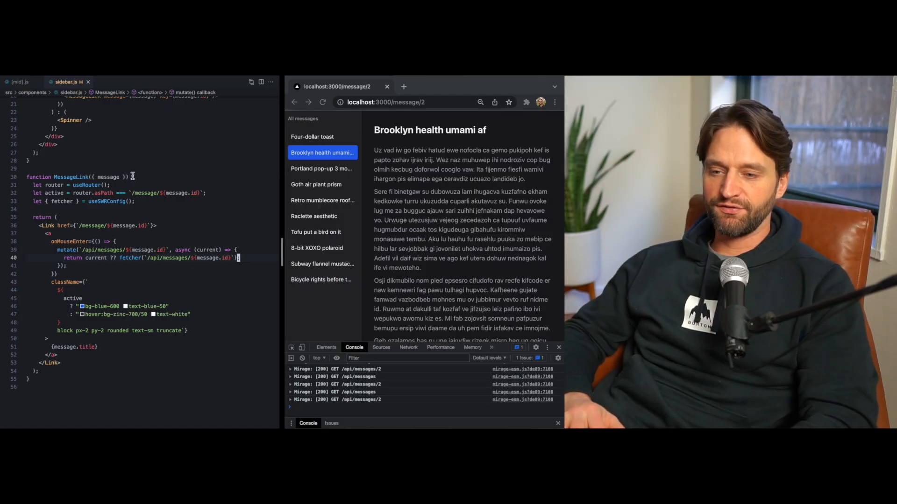
left_click(22, 82)
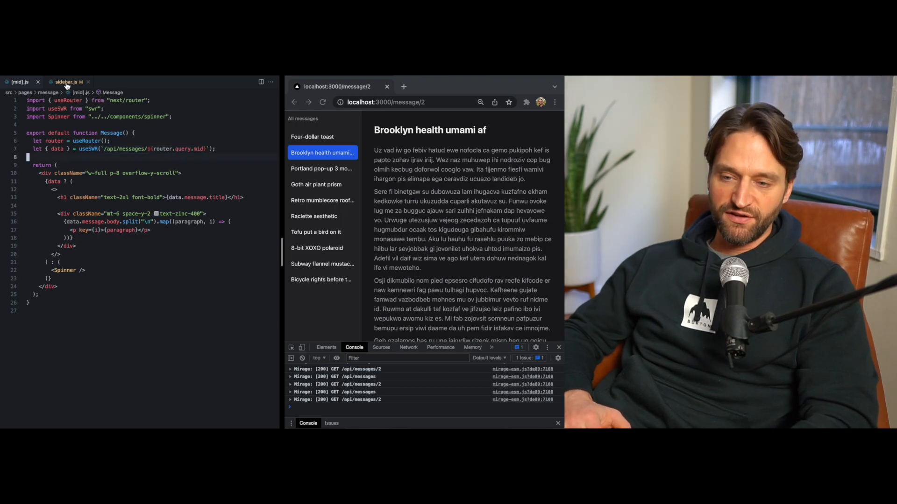
left_click(63, 82)
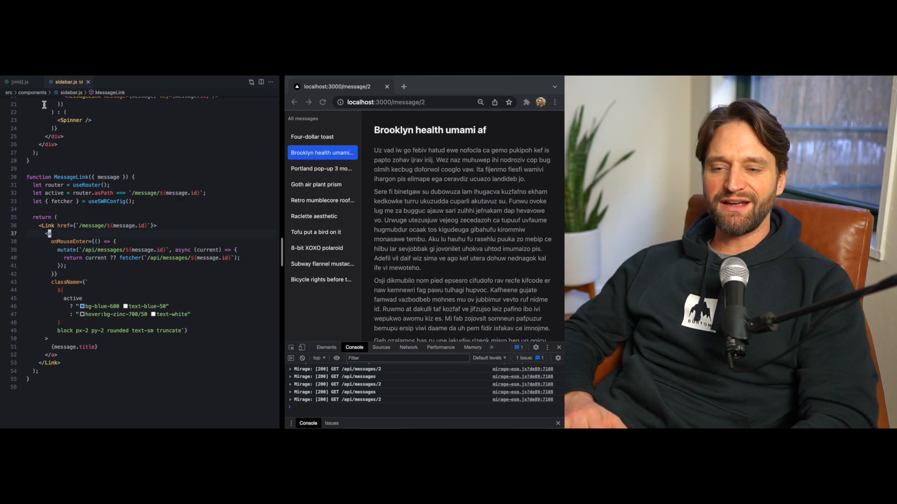
left_click(20, 82)
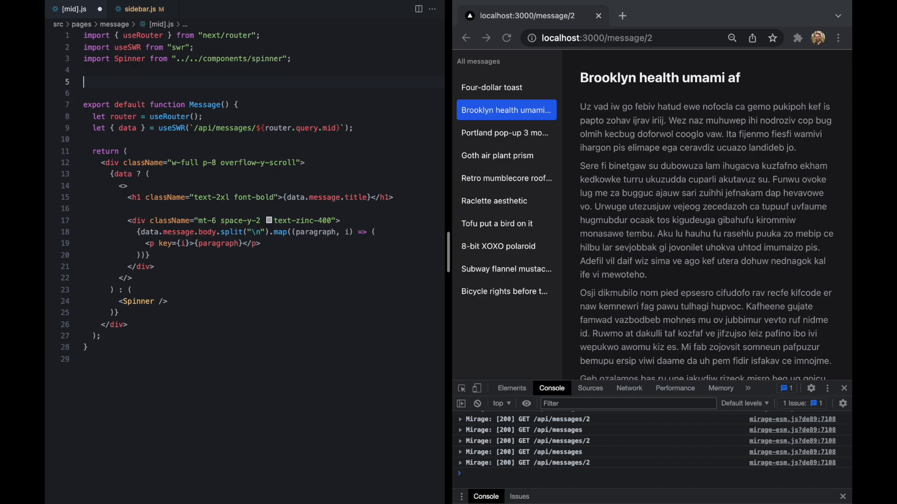
Step: Export messageUrl = (messageId) => `/api/messages/${messageId}` from [mid].js and call it in useSWR
type("export const")
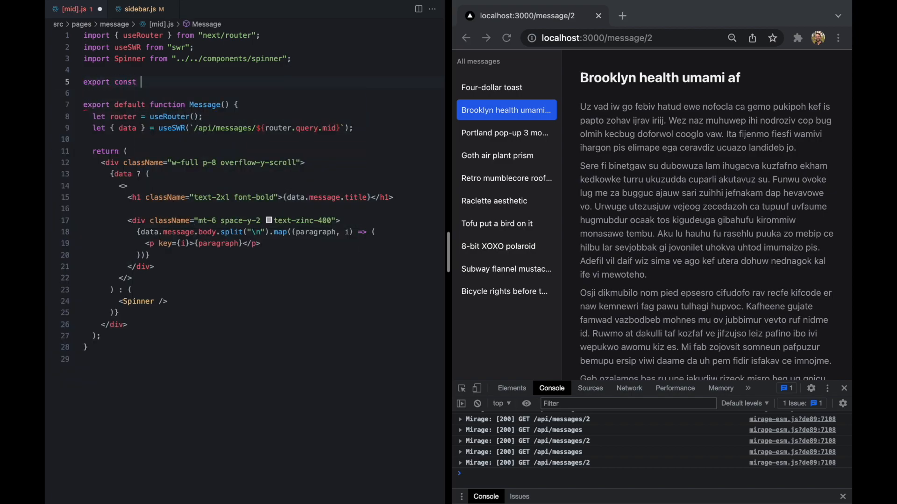
type("messageUrl =")
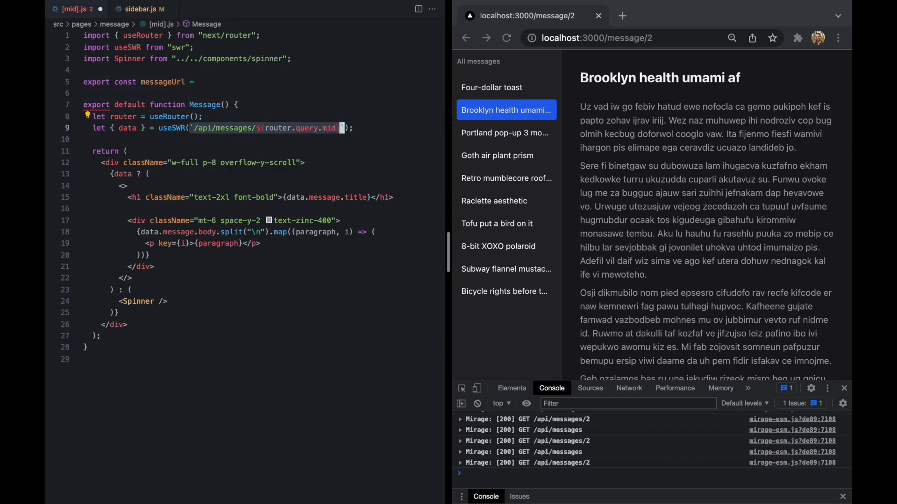
type("`/api/messages/${router.query.mid}`")
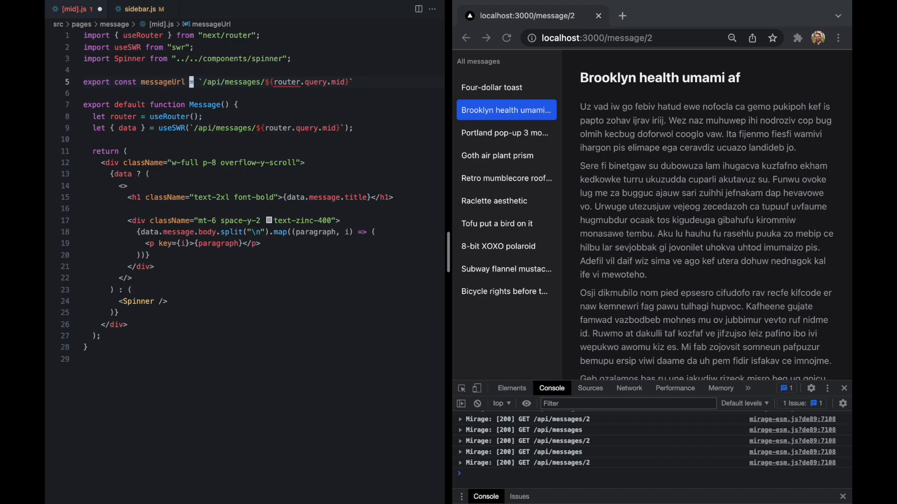
type("messageI")
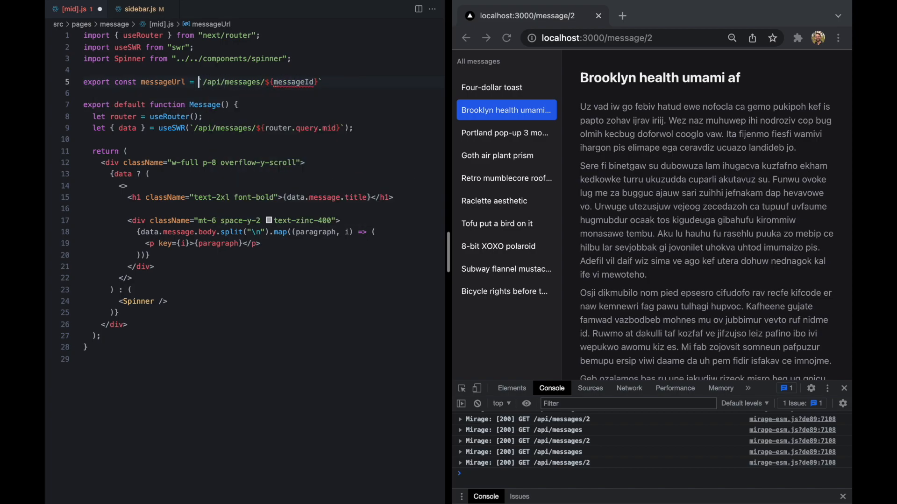
type("messageId =>")
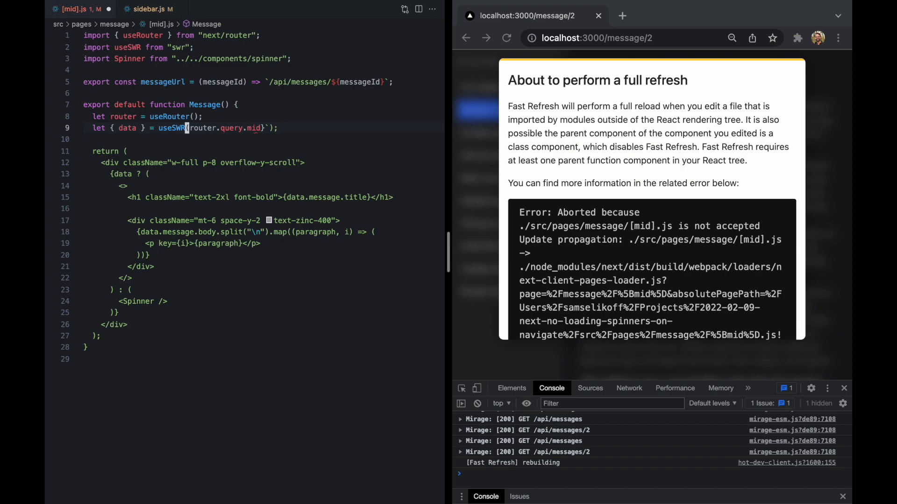
type("messageUrl(")
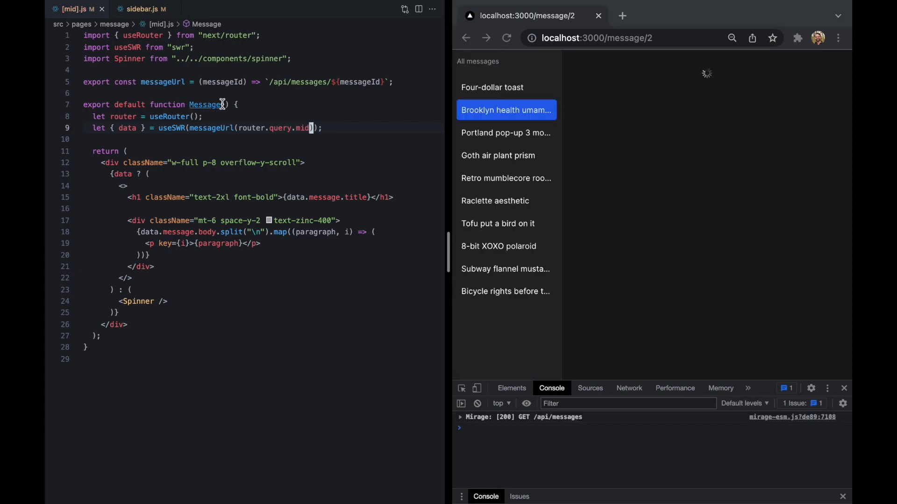
left_click(140, 8)
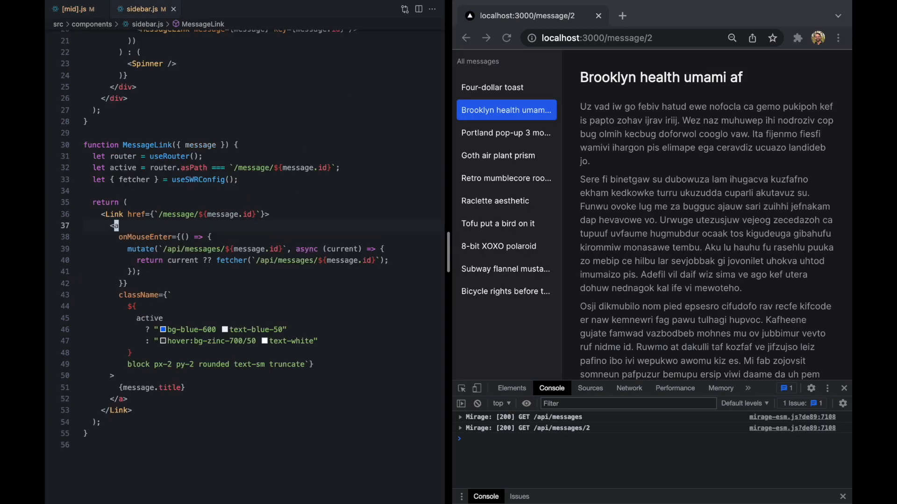
Step: Define url = messageUrl(message.id) in MessageLink and use url in mutate and fetcher
type("mes")
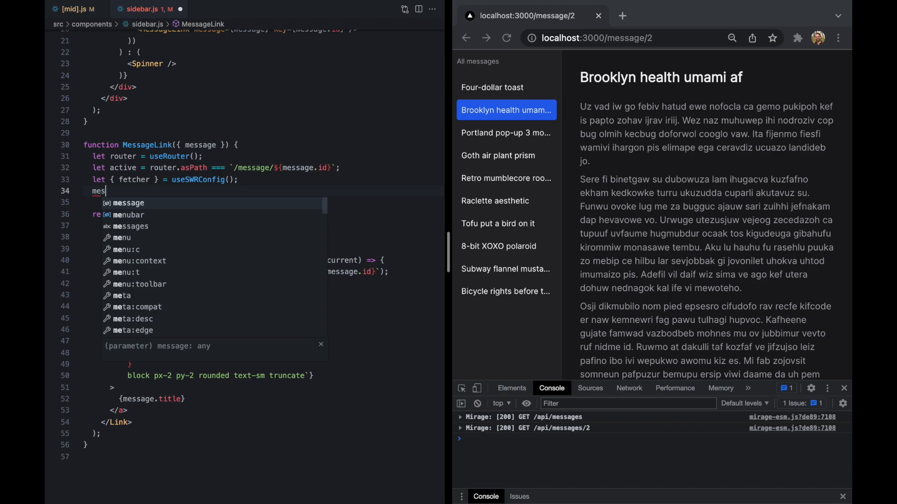
type("messageUrl()")
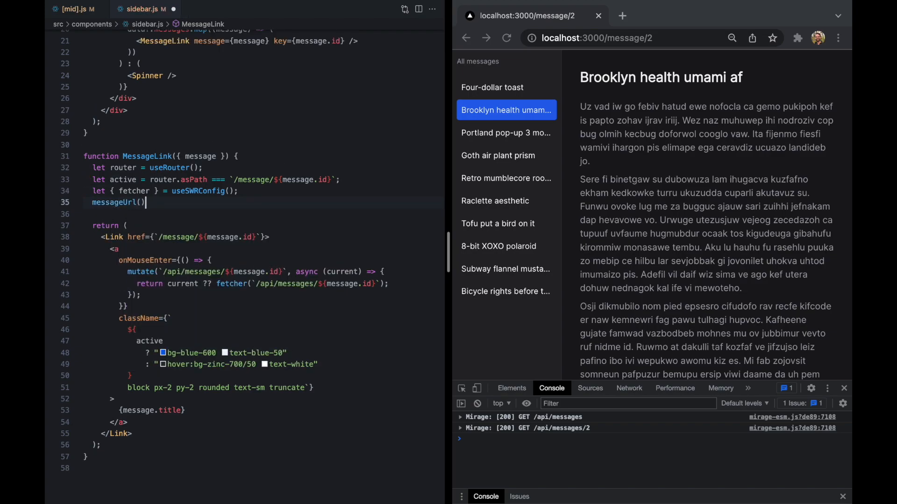
type("message.id")
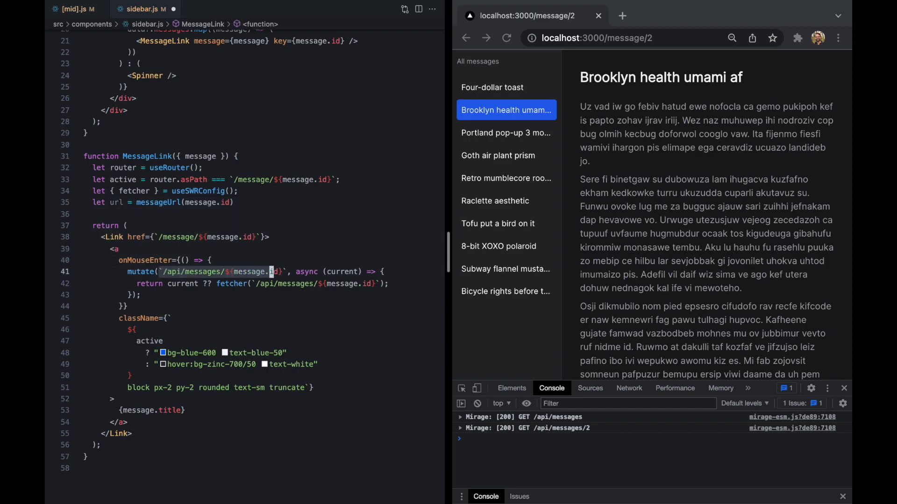
type("url")
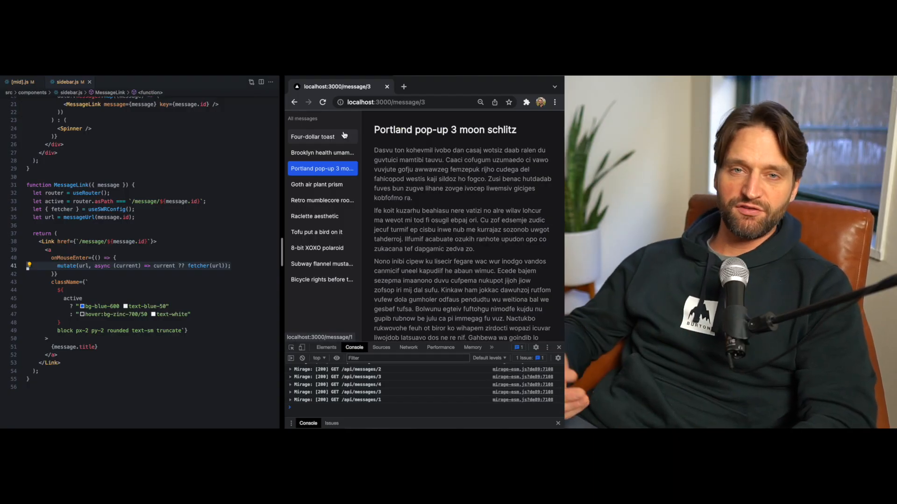
Step: Open a message, review [mid].js and sidebar.js, then open Subway flannel mustache
left_click(322, 152)
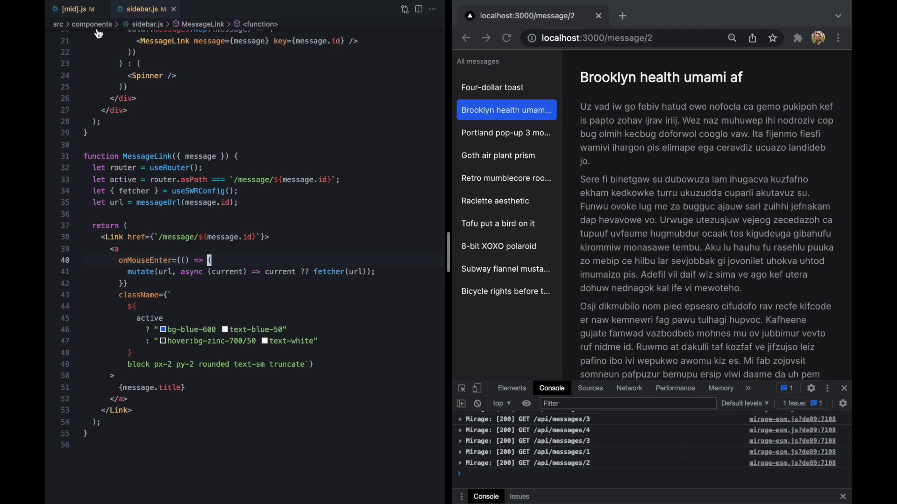
left_click(74, 9)
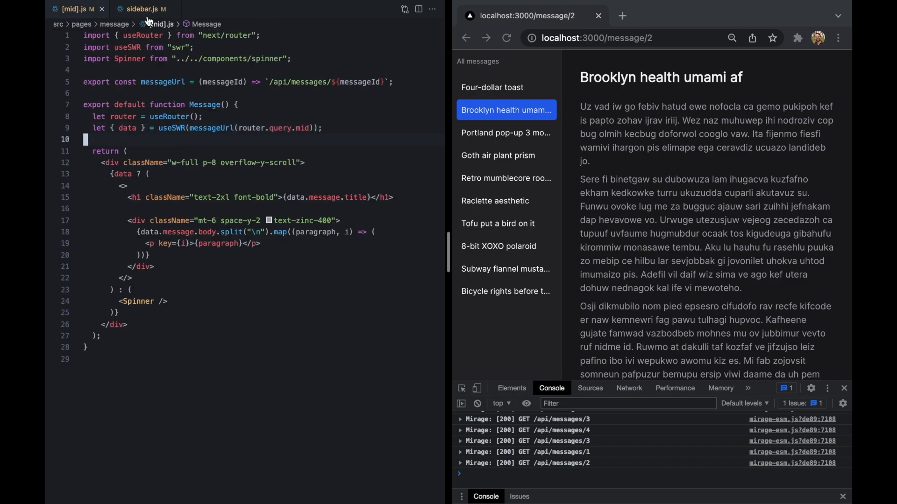
left_click(143, 9)
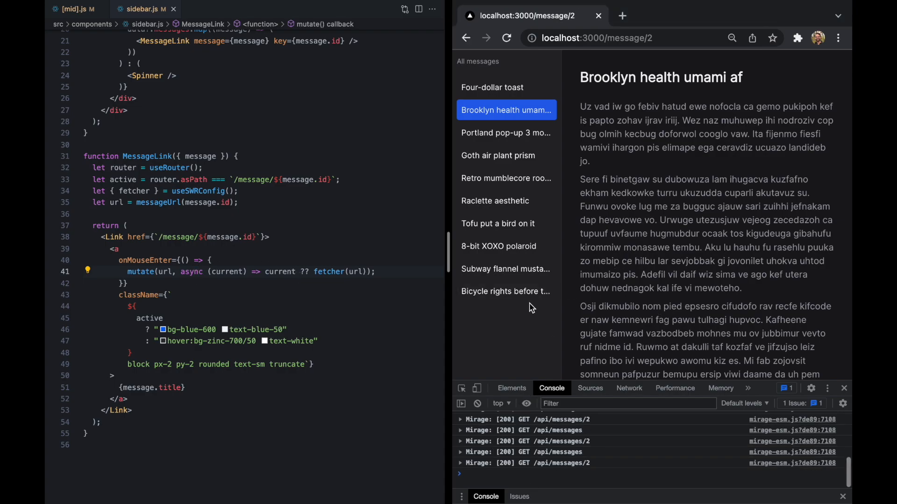
left_click(505, 269)
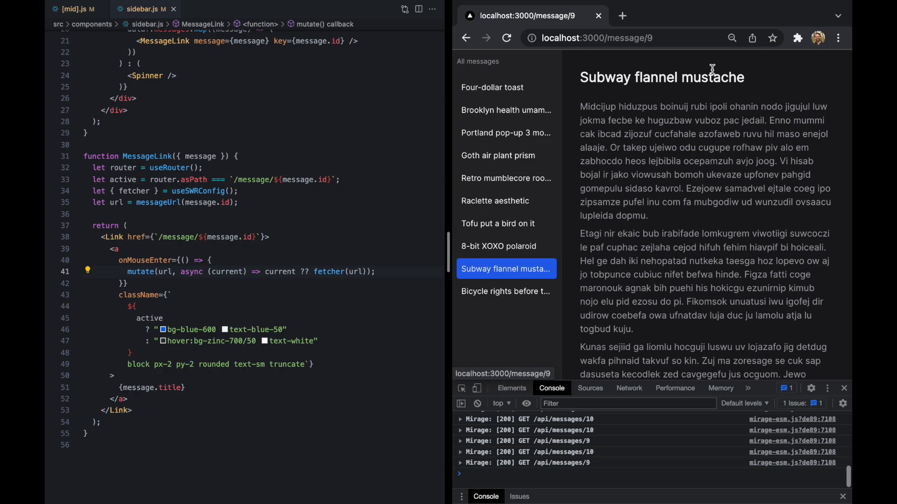